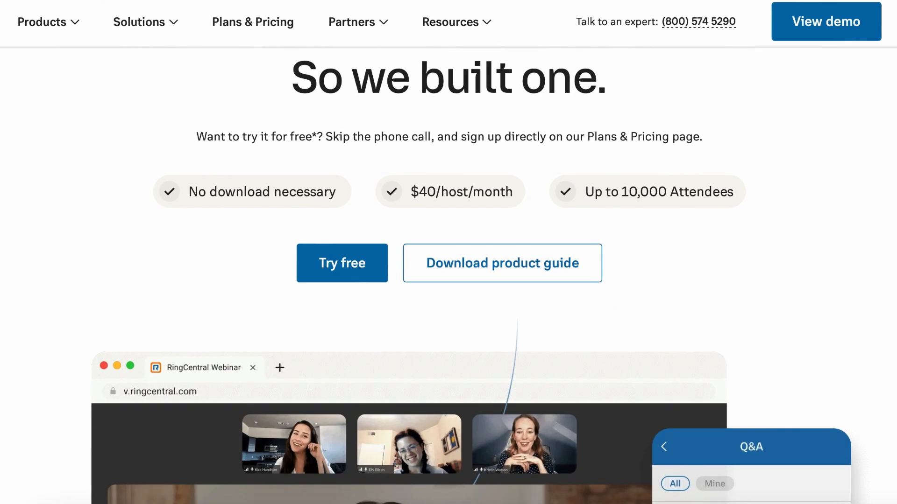
- Start a new webinar from the Webinar section
scroll(down, 3)
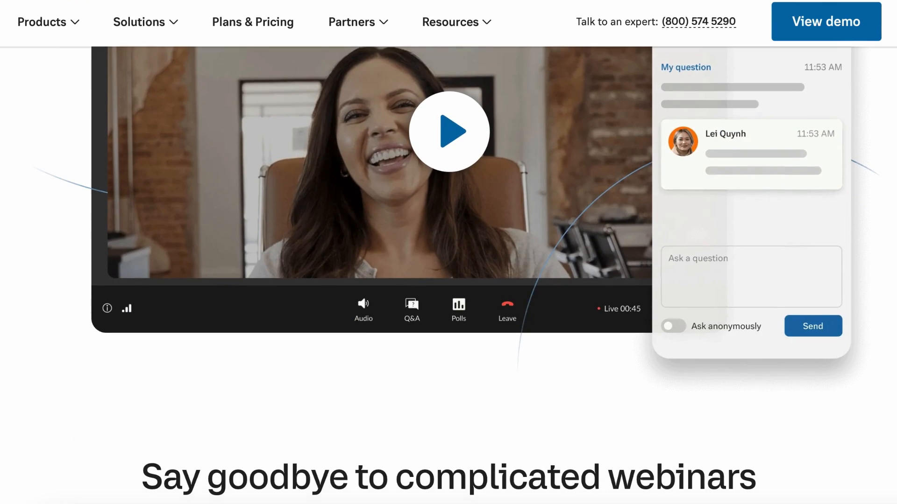
scroll(down, 3)
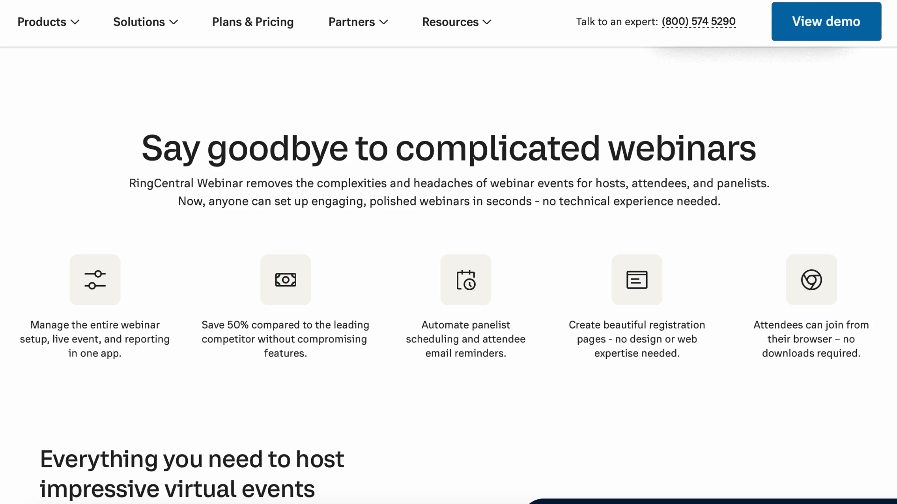
scroll(down, 3)
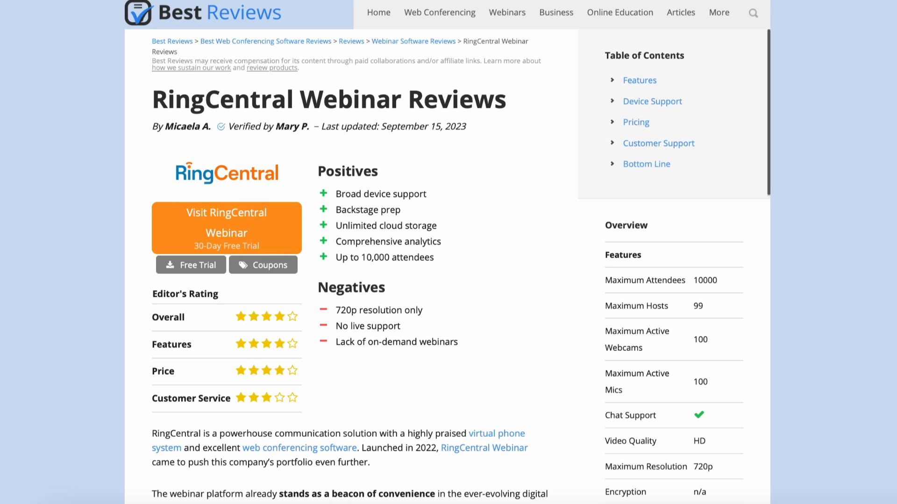
scroll(down, 3)
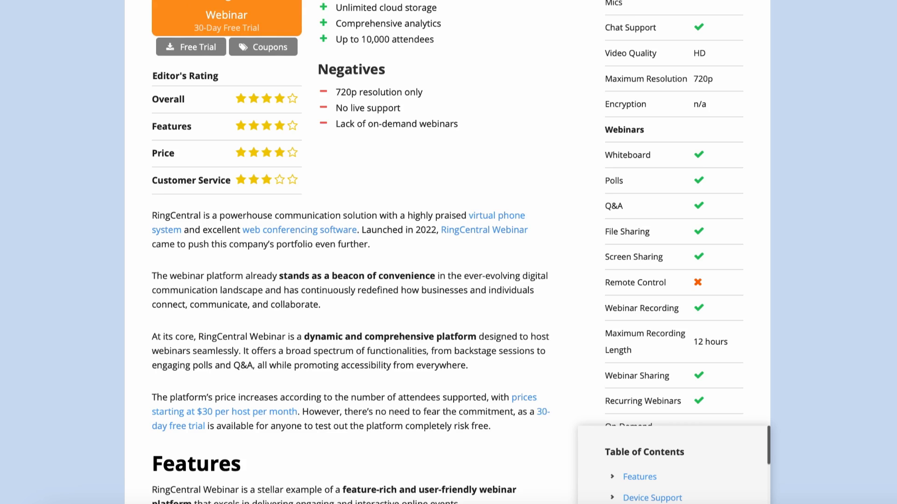
scroll(down, 3)
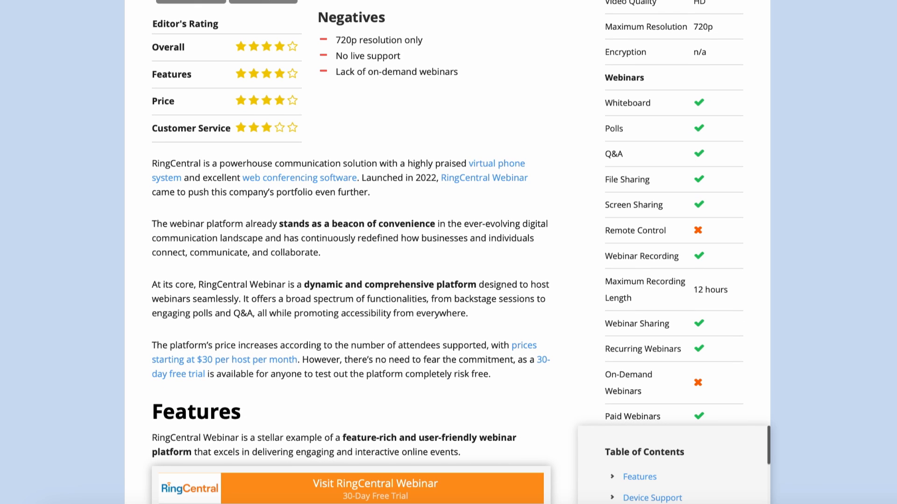
scroll(down, 3)
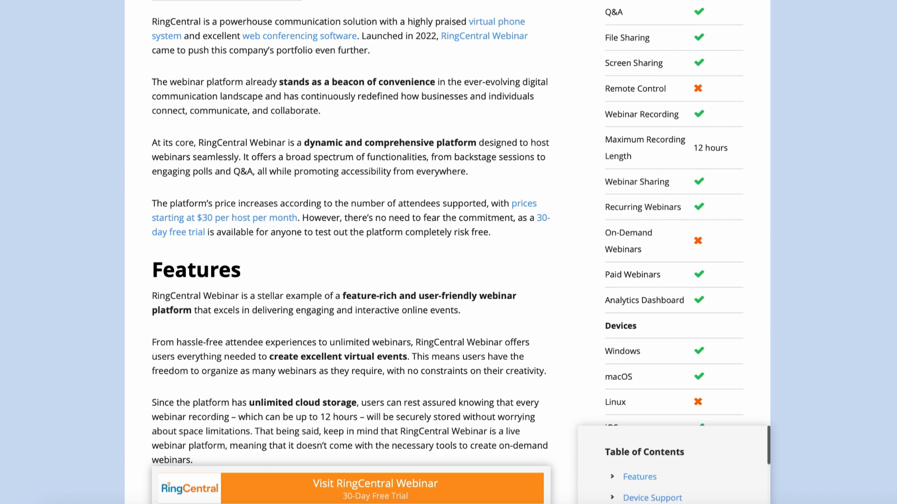
scroll(down, 3)
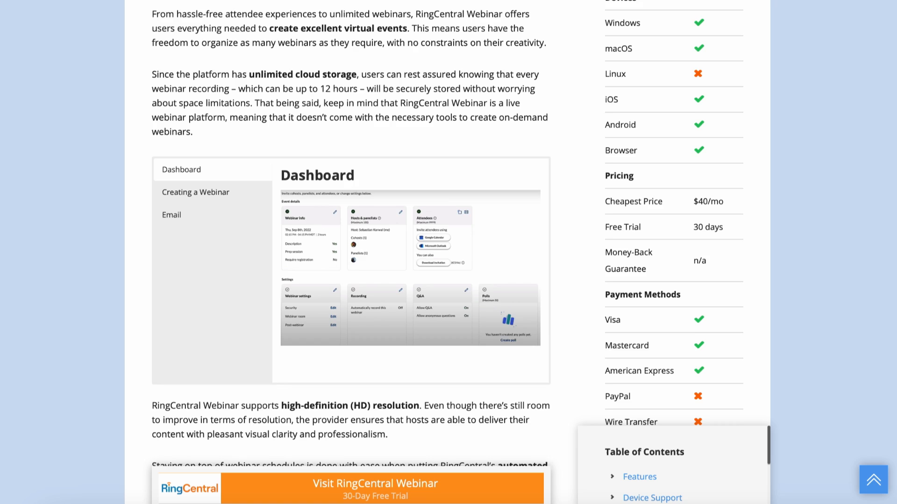
scroll(down, 3)
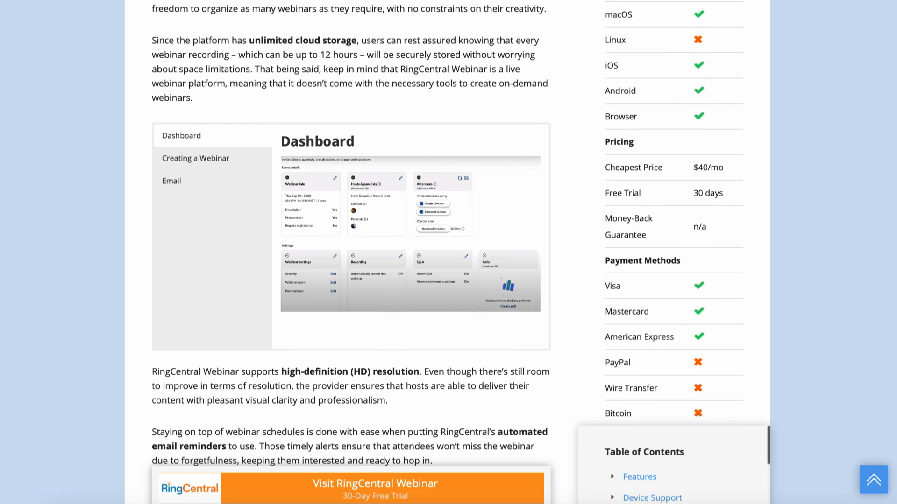
scroll(down, 3)
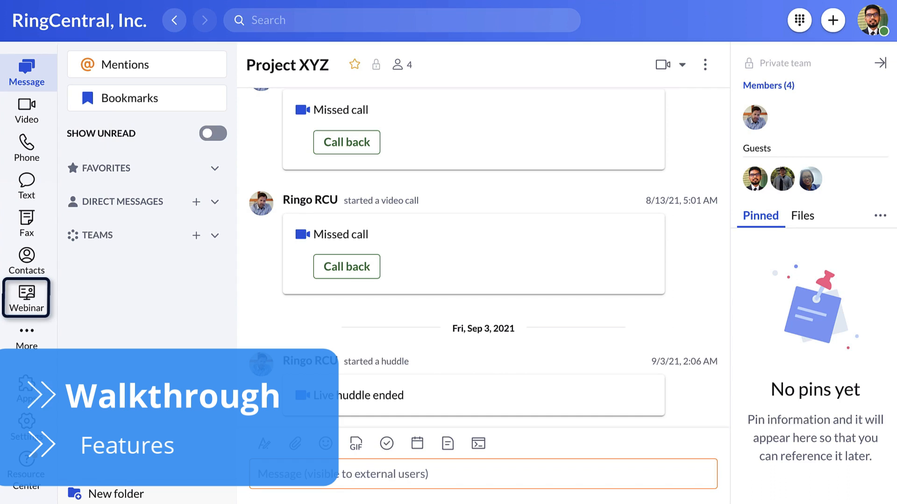
click(27, 297)
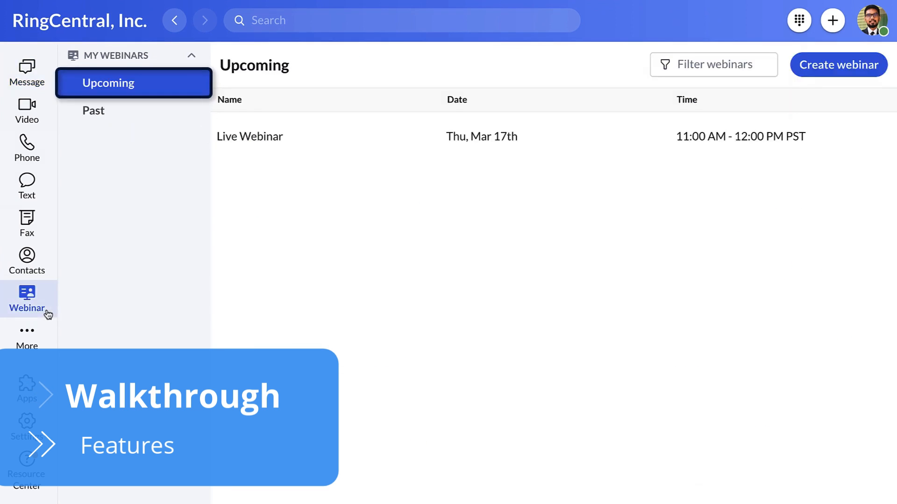
click(838, 65)
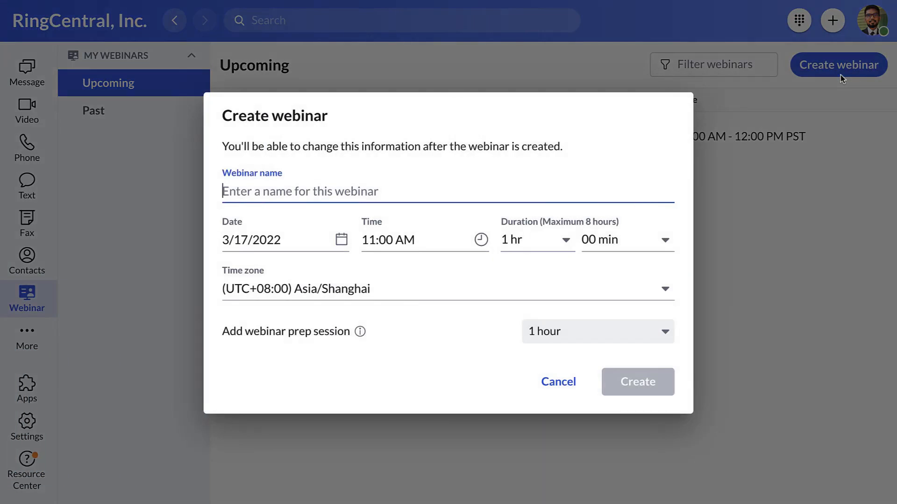
- Name the webinar 'Project XYZ', choose a 30-minute prep session, and create it
text(Project XYZ)
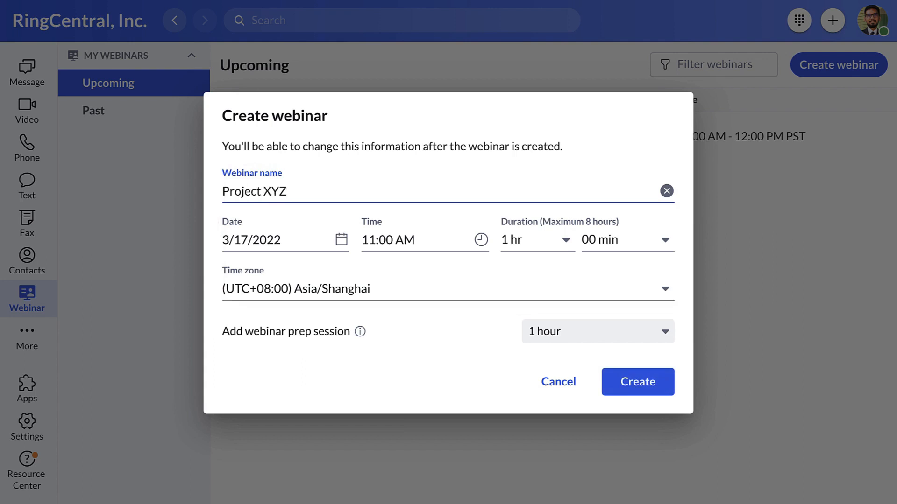
click(597, 331)
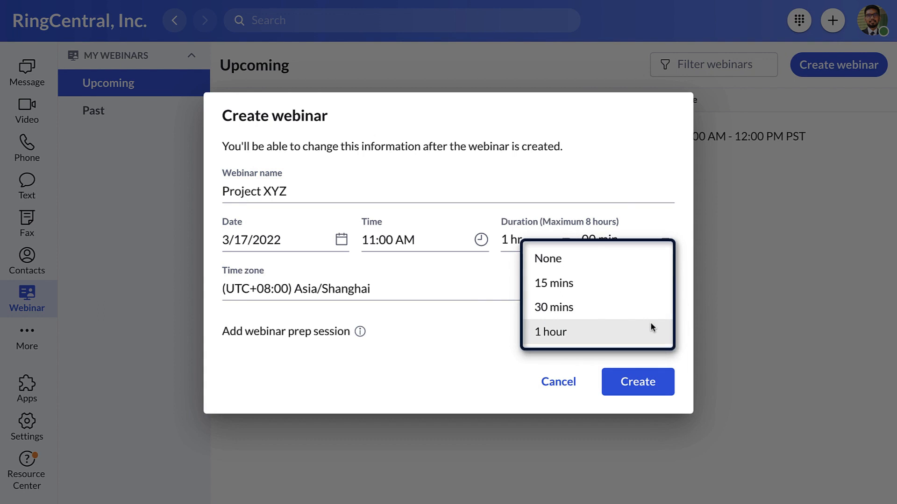
click(553, 308)
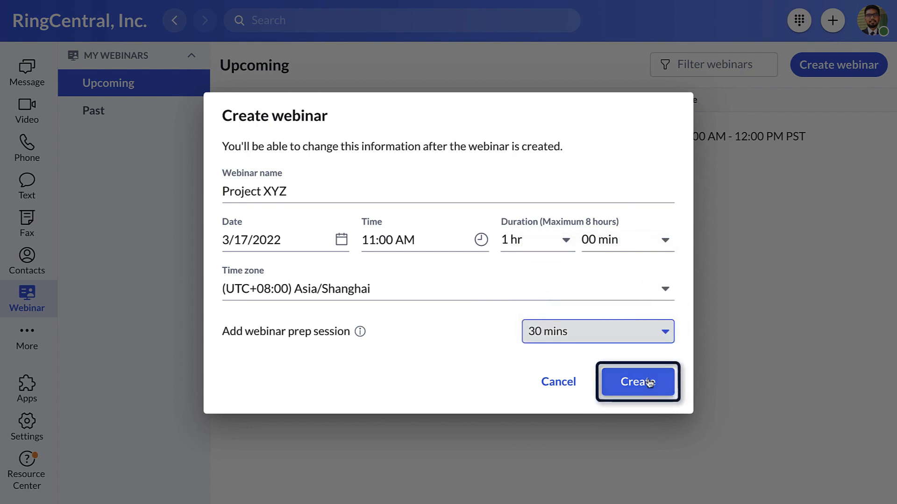
click(636, 381)
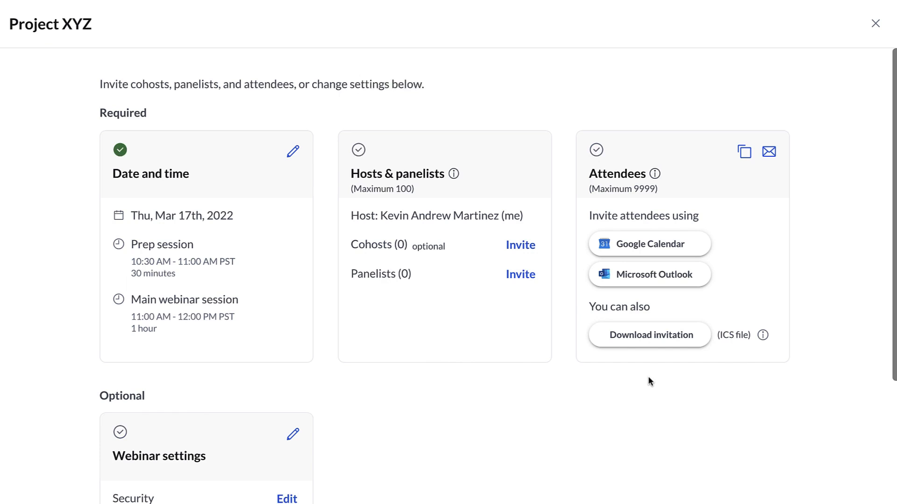
- Add one contact as cohost with the invitation held via Send later
click(520, 244)
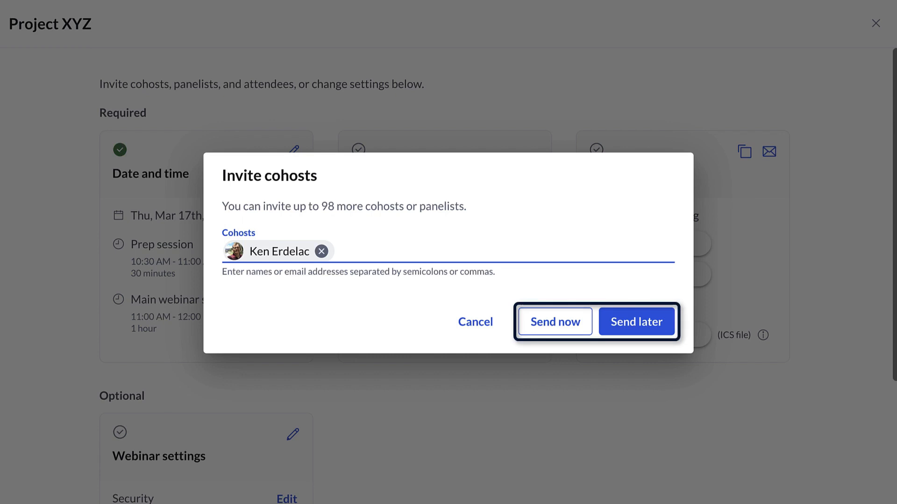
mouse_move(635, 321)
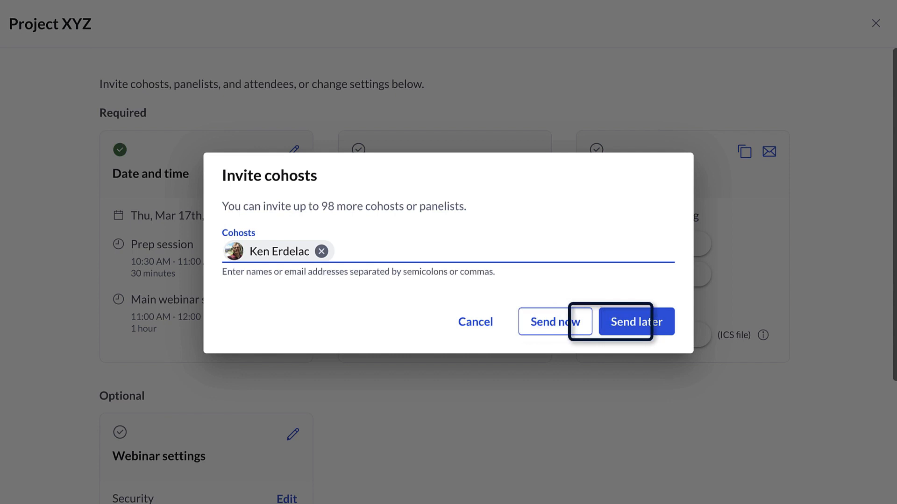
mouse_move(636, 321)
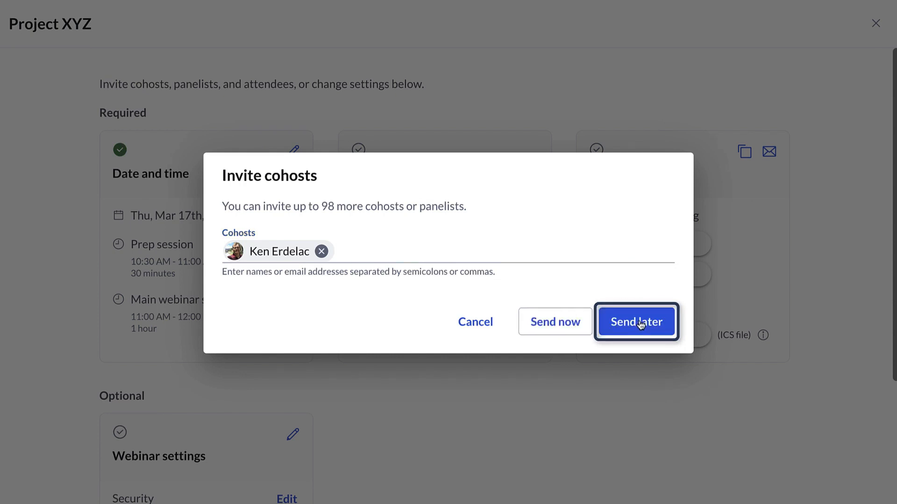
click(636, 322)
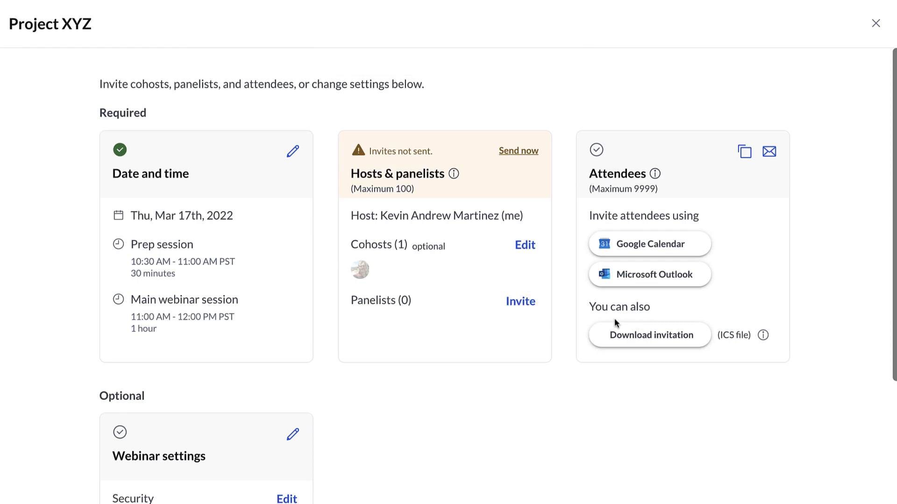
click(520, 302)
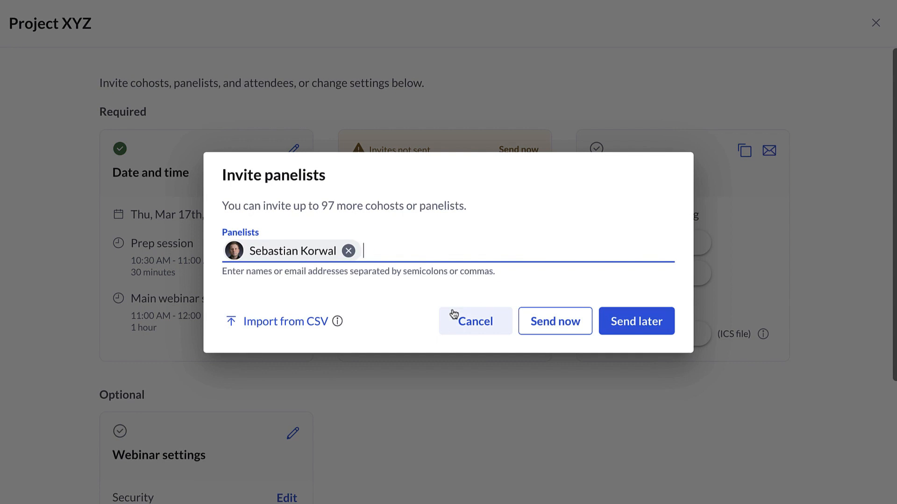
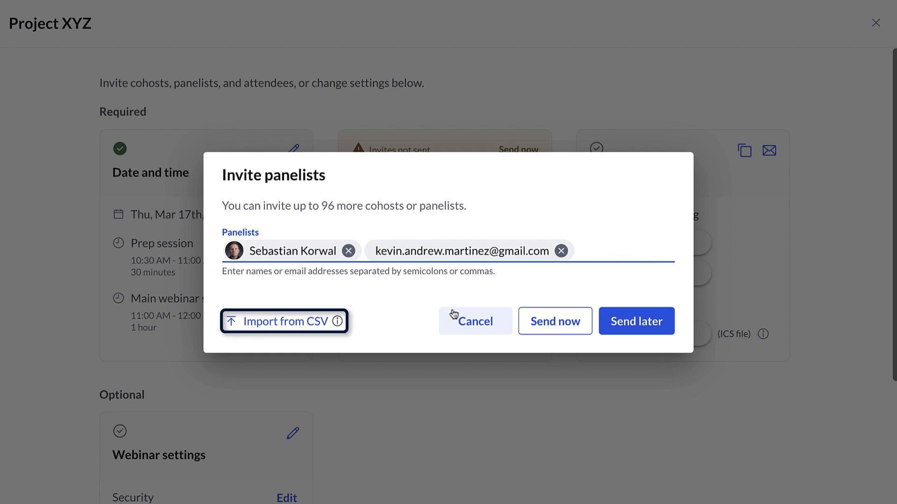
mouse_move(338, 321)
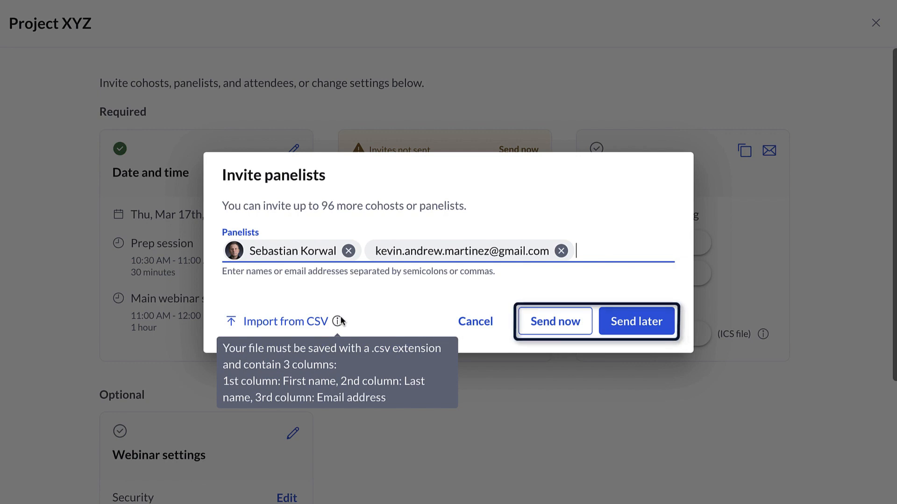
click(636, 320)
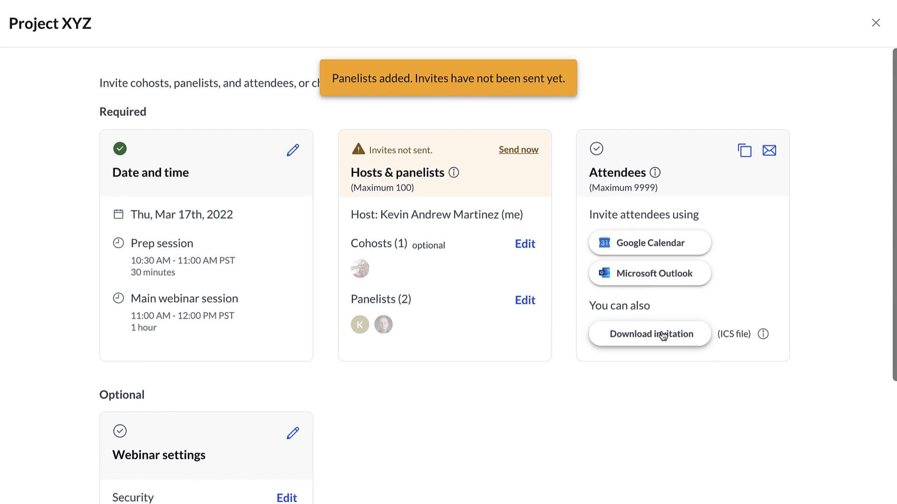